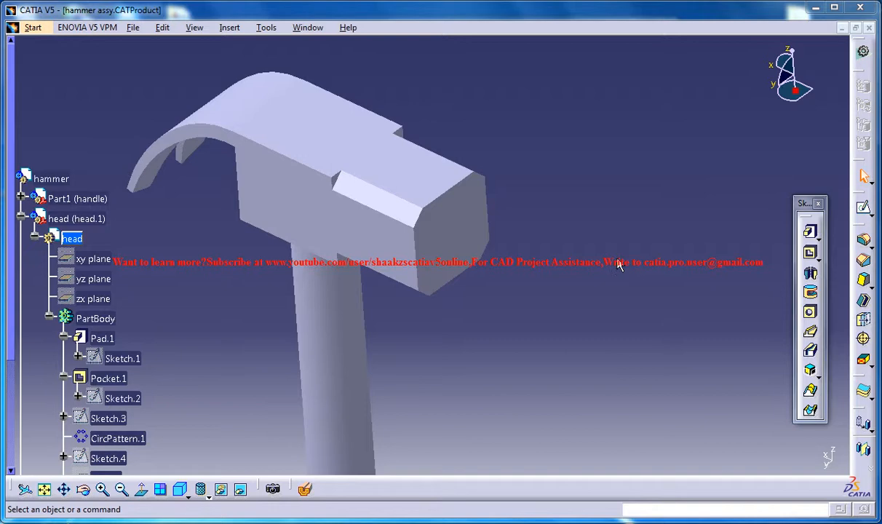
mouse_move(443, 236)
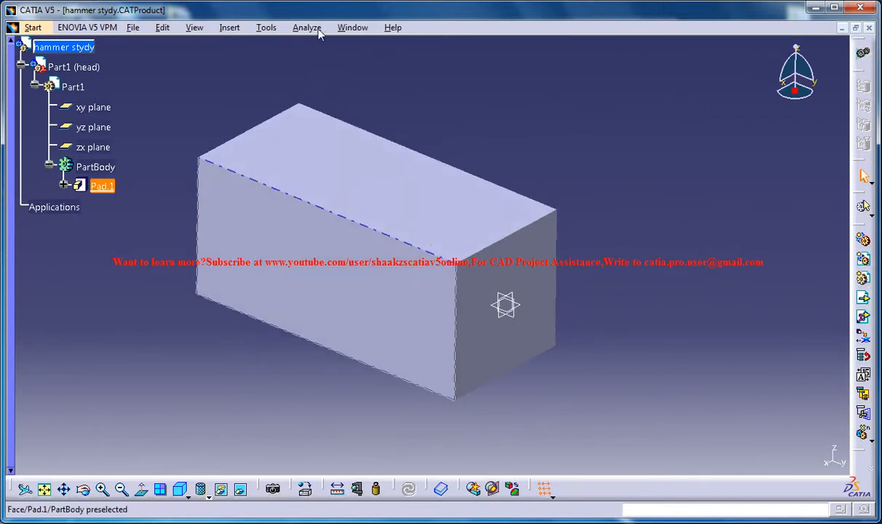
Measure the groove edge on the reference hammer head in hammer assy as 0.5 cm.
left_click(352, 26)
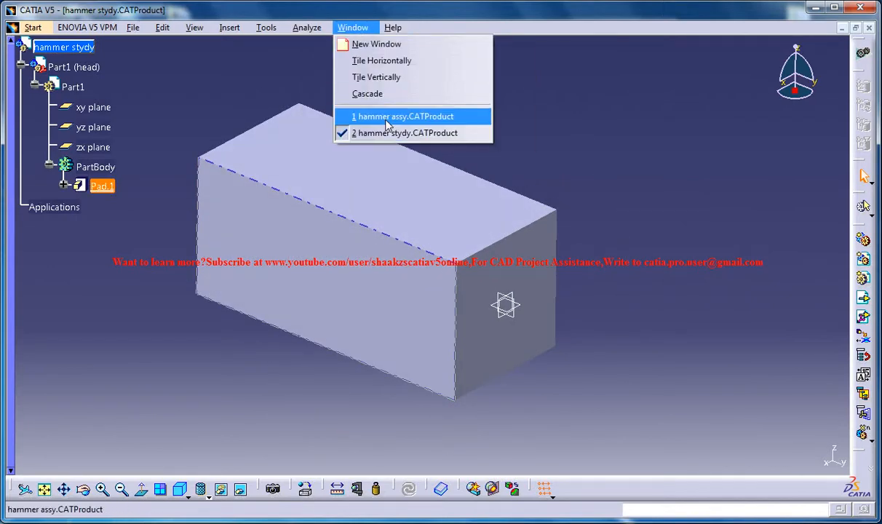
left_click(405, 116)
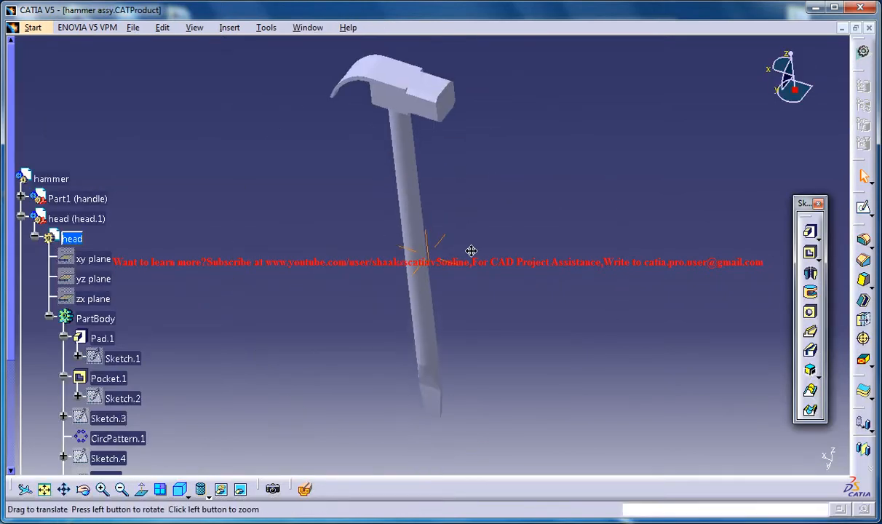
left_click_drag(472, 250, 481, 226)
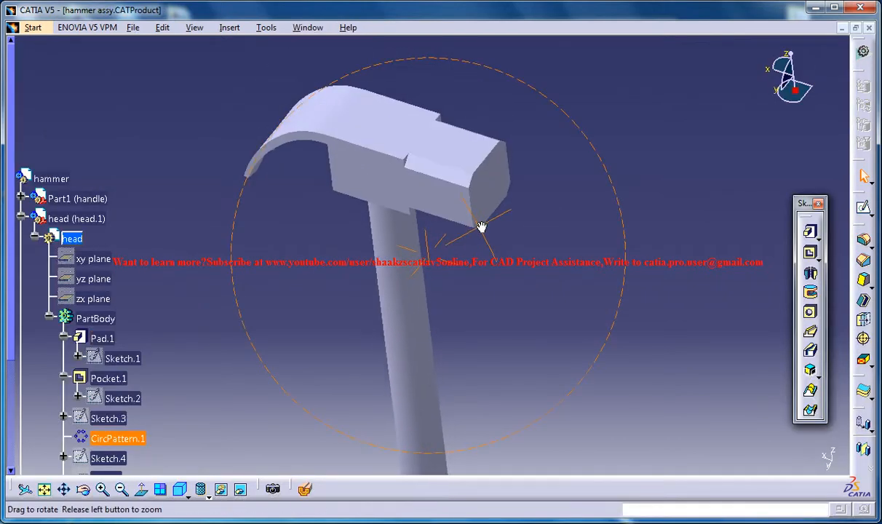
left_click_drag(480, 226, 492, 248)
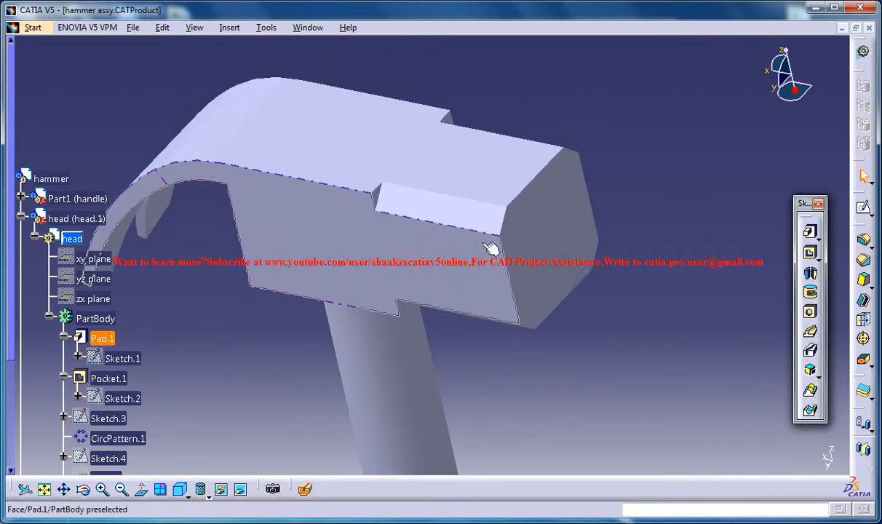
left_click(498, 218)
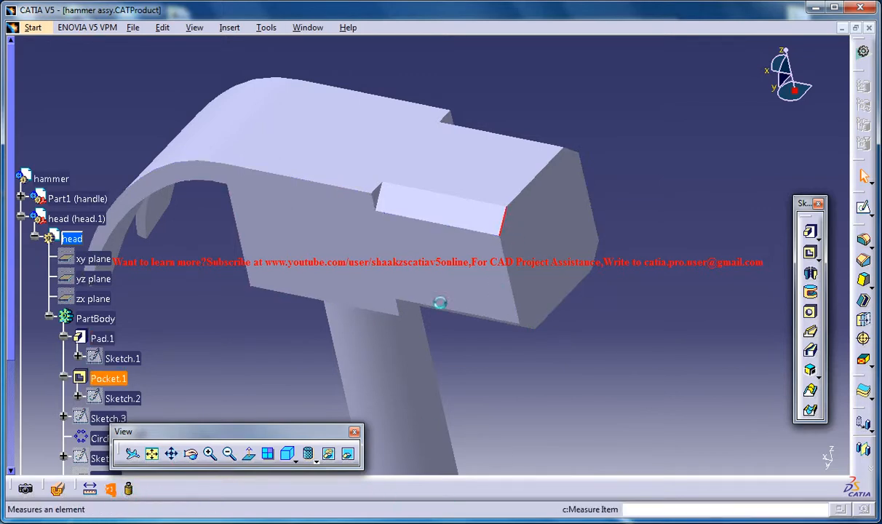
left_click(503, 226)
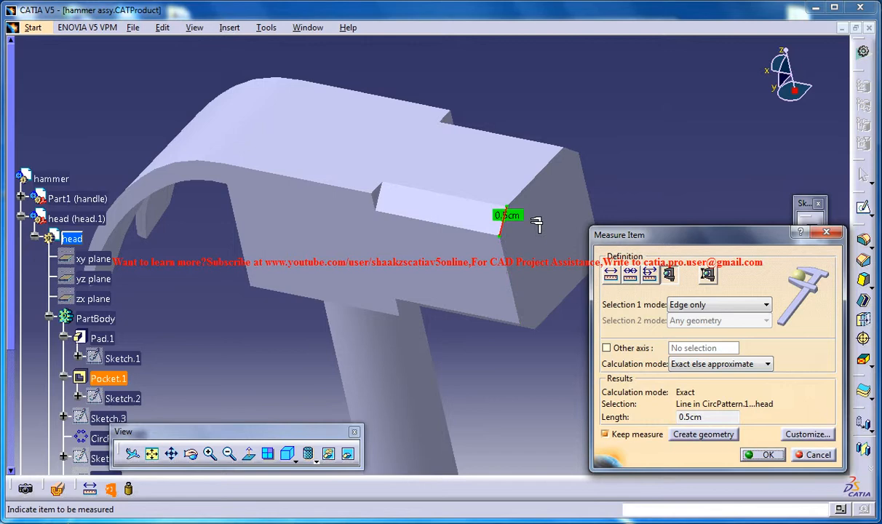
mouse_move(835, 242)
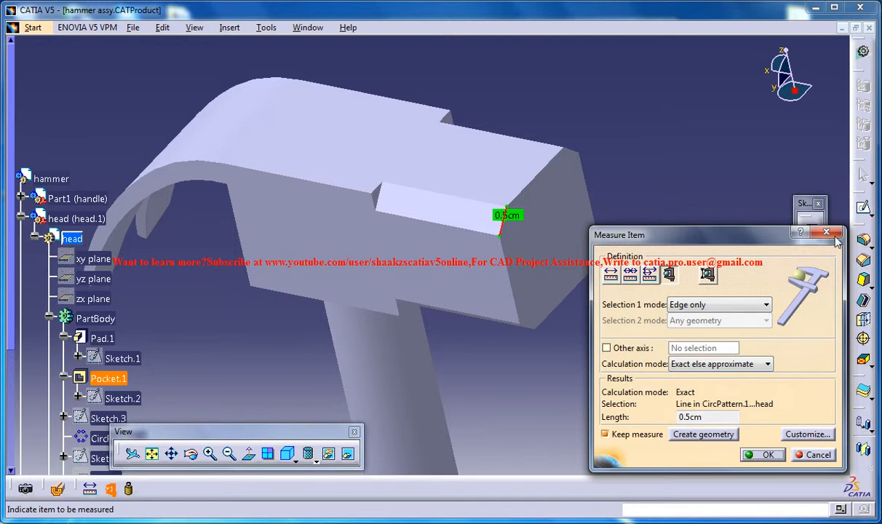
left_click(307, 26)
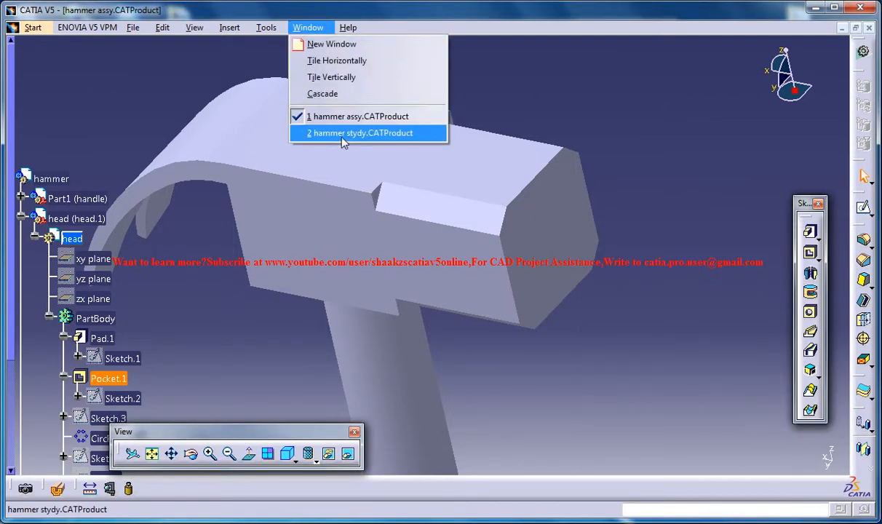
Return to the hammer stydy document and select the block's end face.
left_click(361, 132)
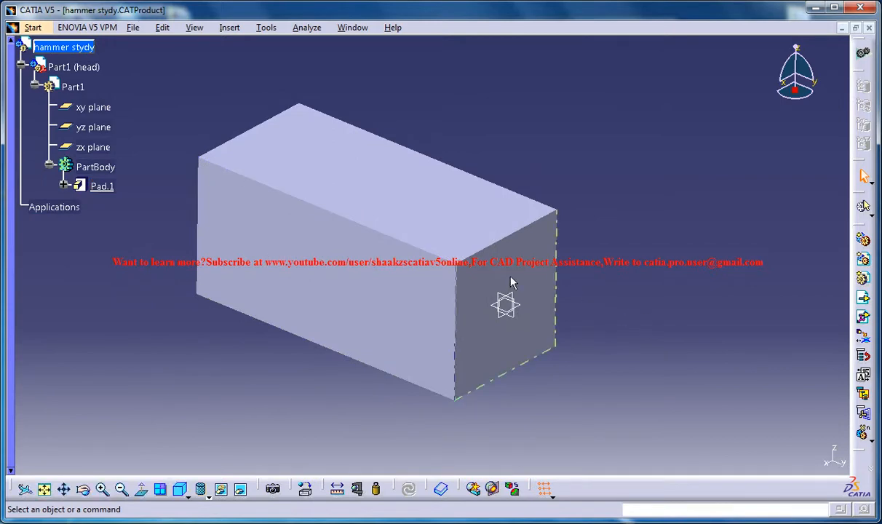
left_click(506, 306)
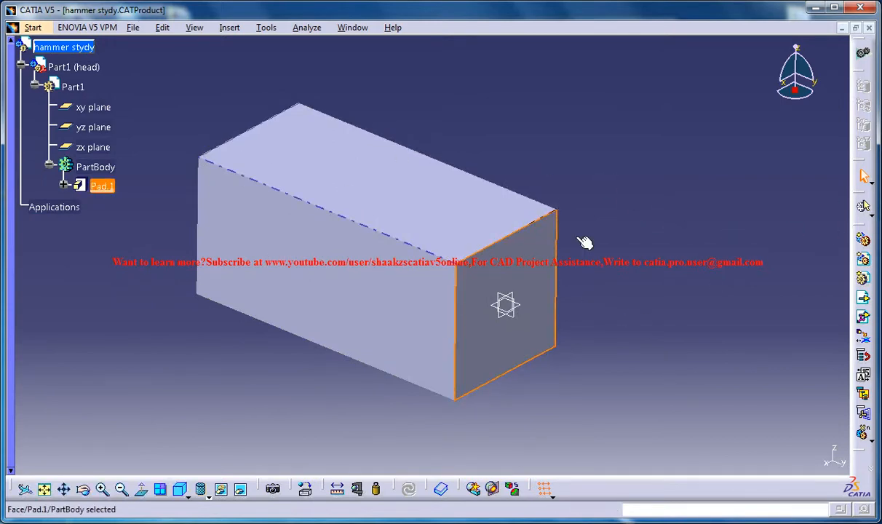
mouse_move(102, 186)
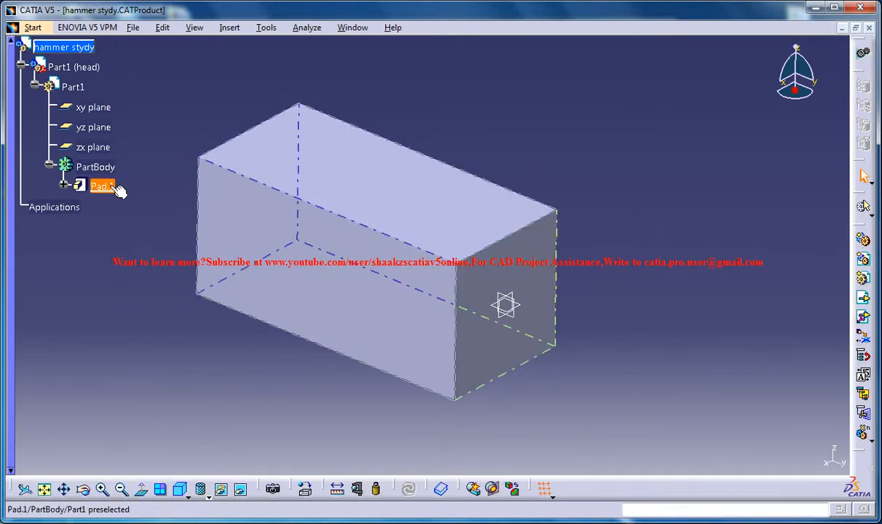
Sketch a slanted line on the end face and constrain its length to 0.5 cm.
left_click(102, 186)
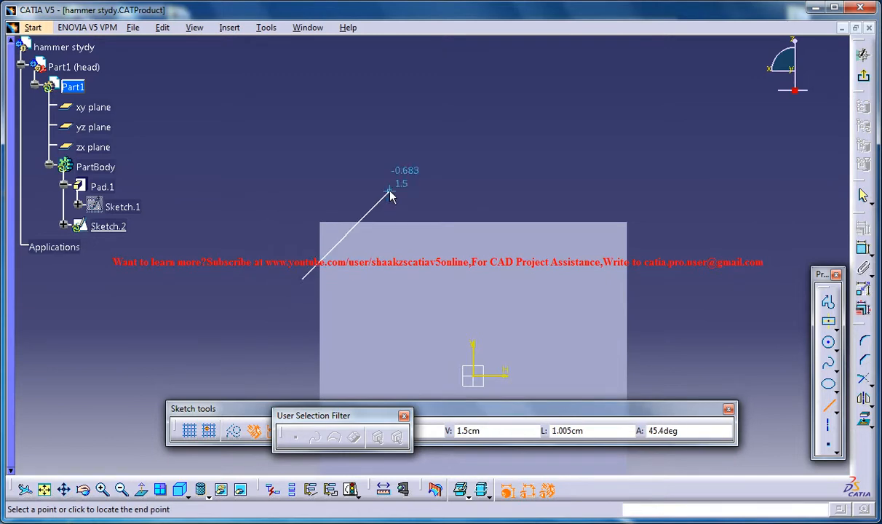
left_click(390, 195)
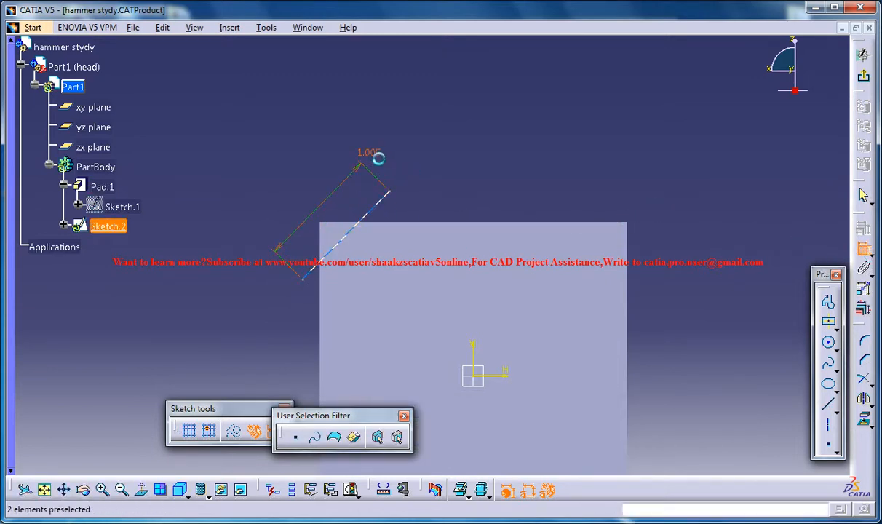
double_click(370, 153)
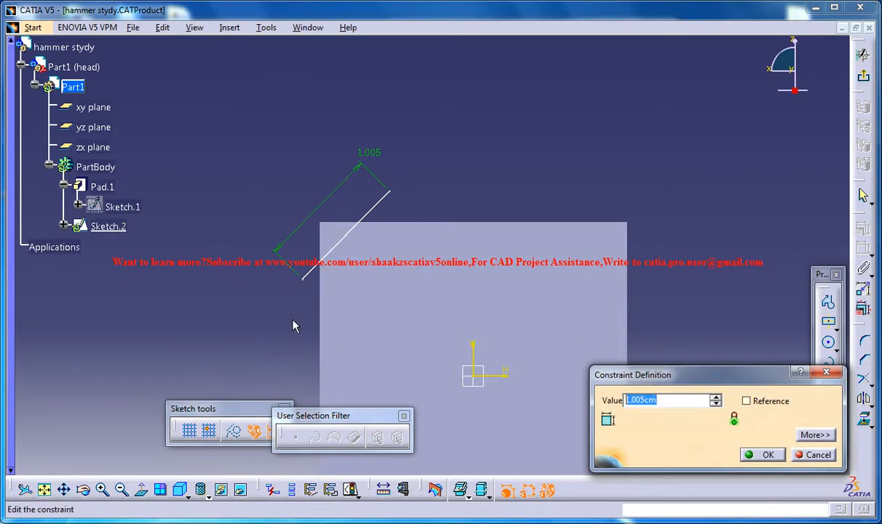
type(".5")
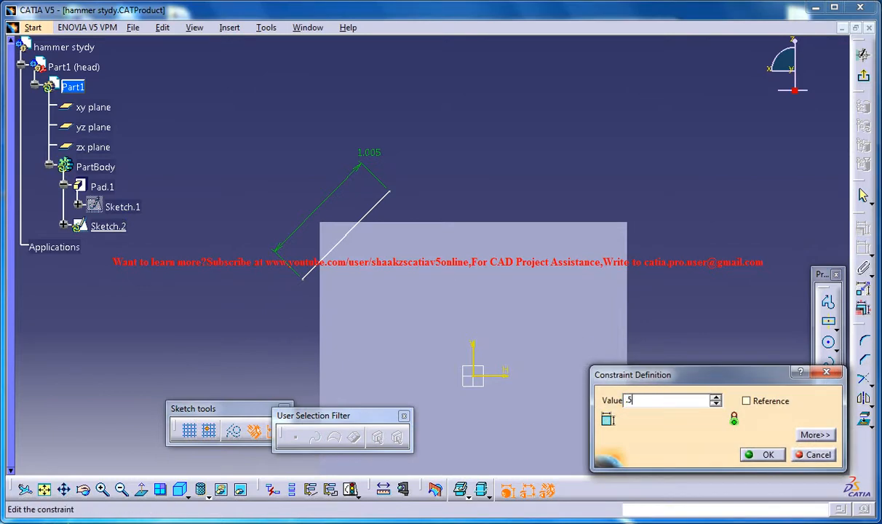
left_click(763, 454)
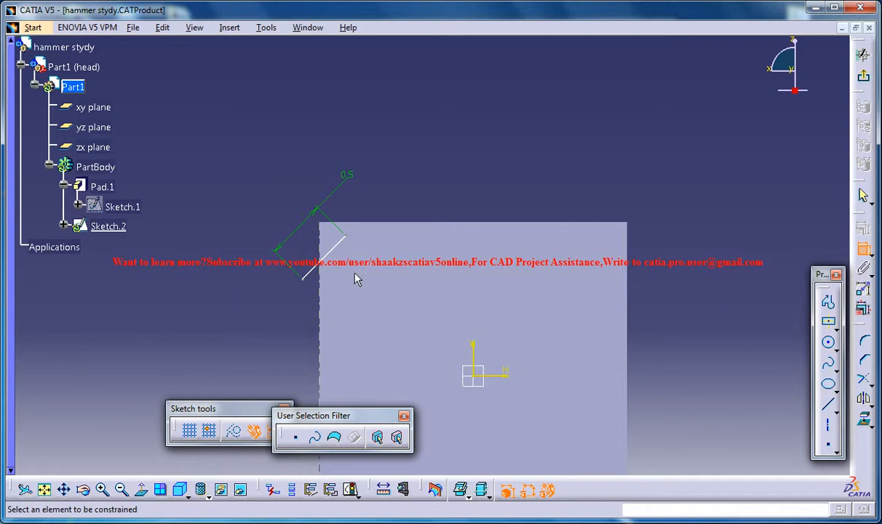
mouse_move(342, 250)
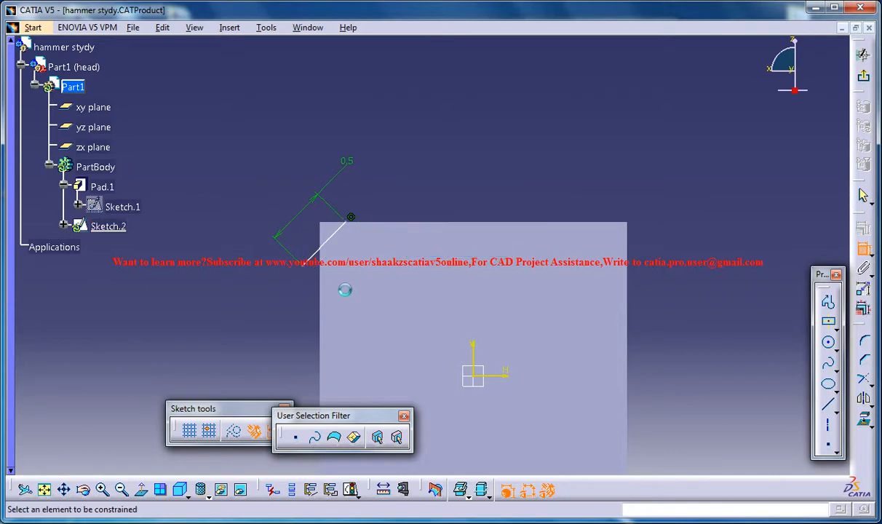
left_click(108, 228)
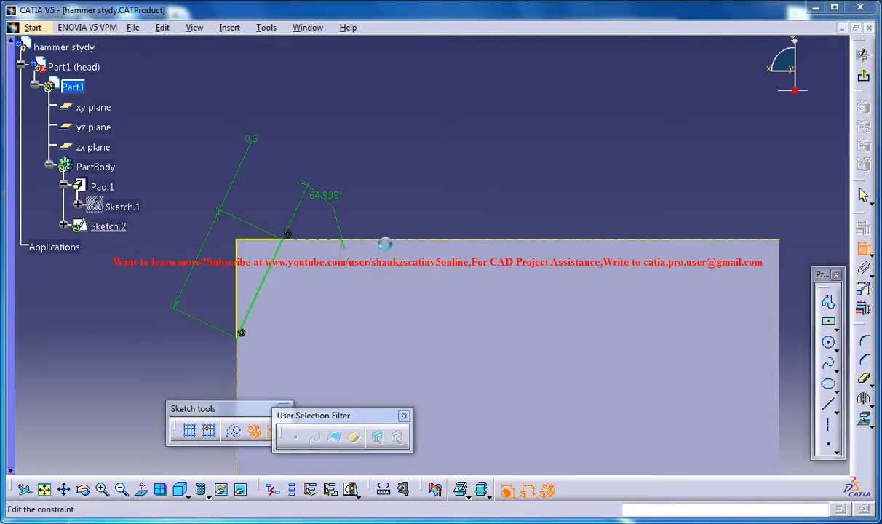
Fix the slanted line's angle to the block edge at 45°.
double_click(325, 195)
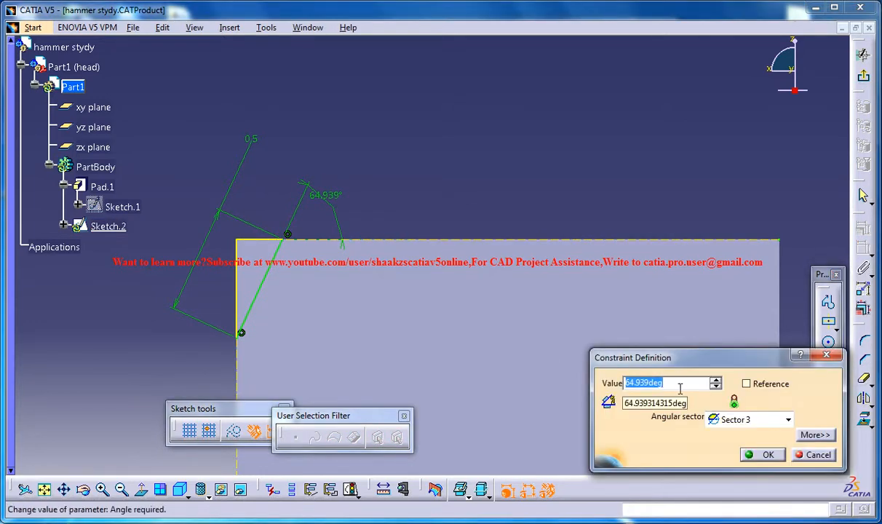
left_click(763, 454)
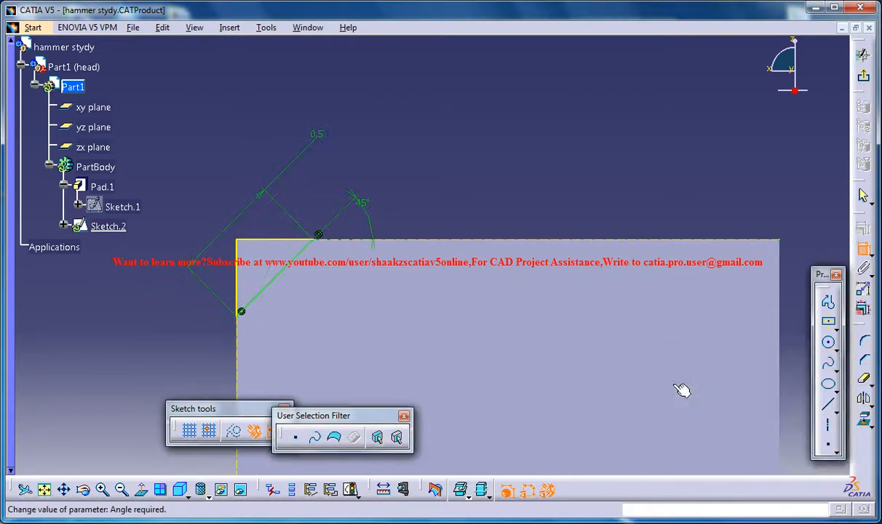
mouse_move(865, 78)
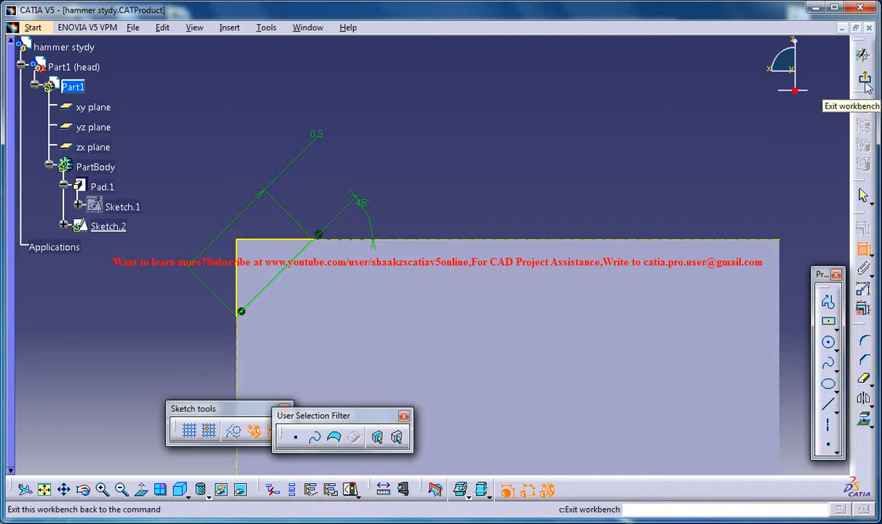
Exit the groove sketch and zoom in on the reference hammer head in hammer assy.
left_click(865, 79)
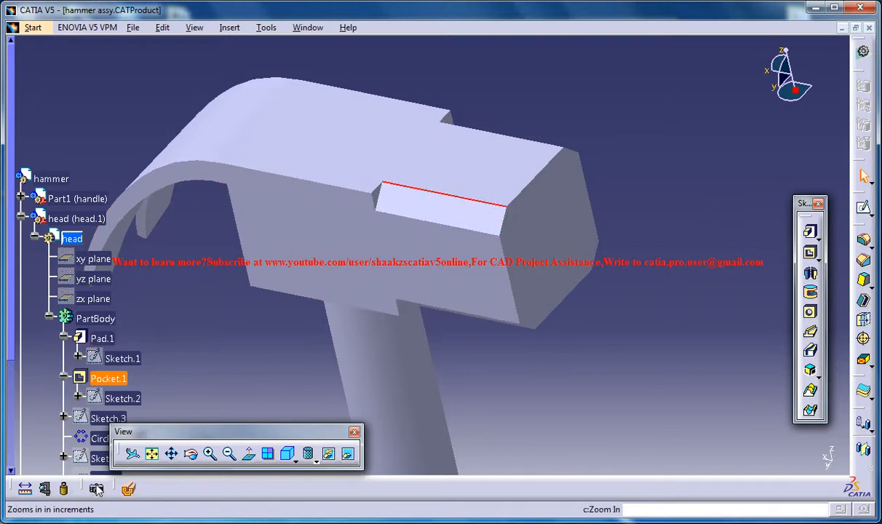
left_click(444, 202)
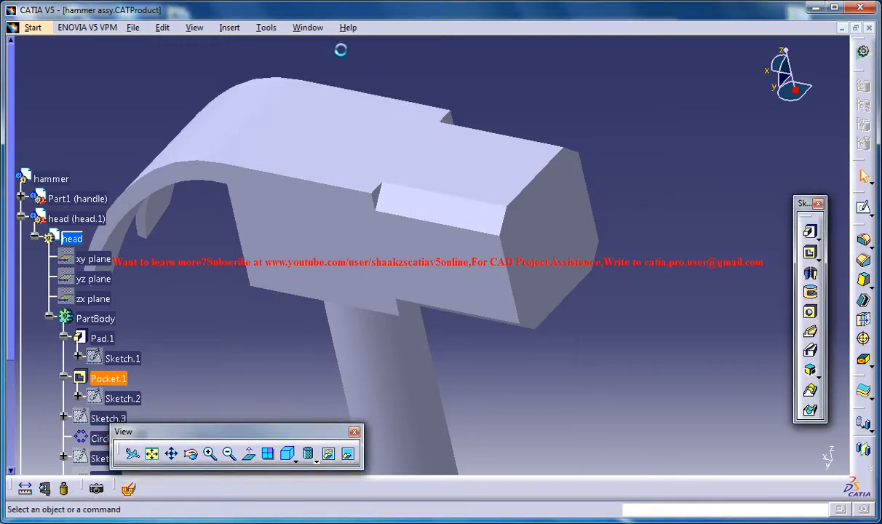
mouse_move(390, 220)
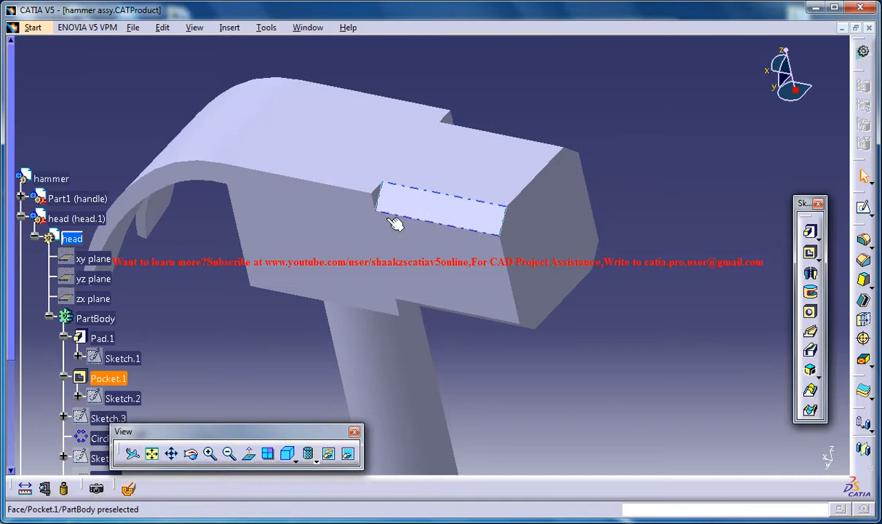
left_click(307, 26)
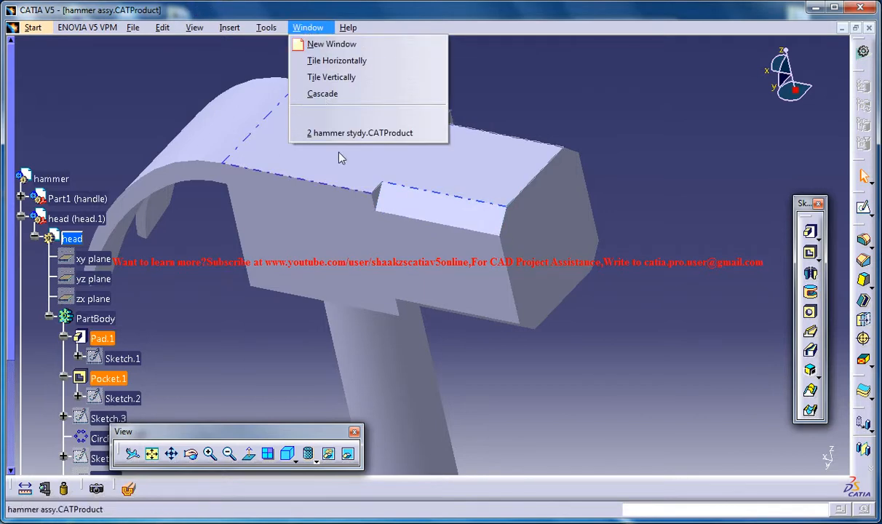
Cut a 2.5 cm pocket from Sketch.2 along the block's top edge in hammer stydy.
left_click(358, 133)
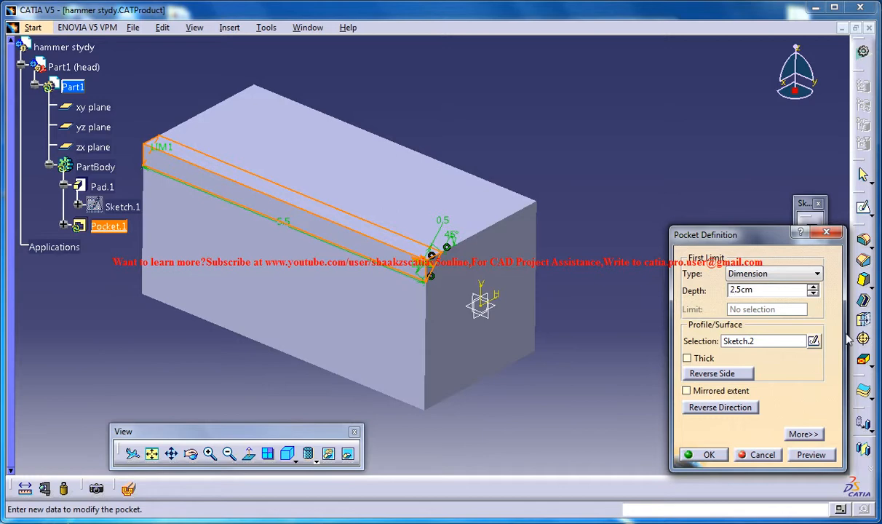
left_click(702, 454)
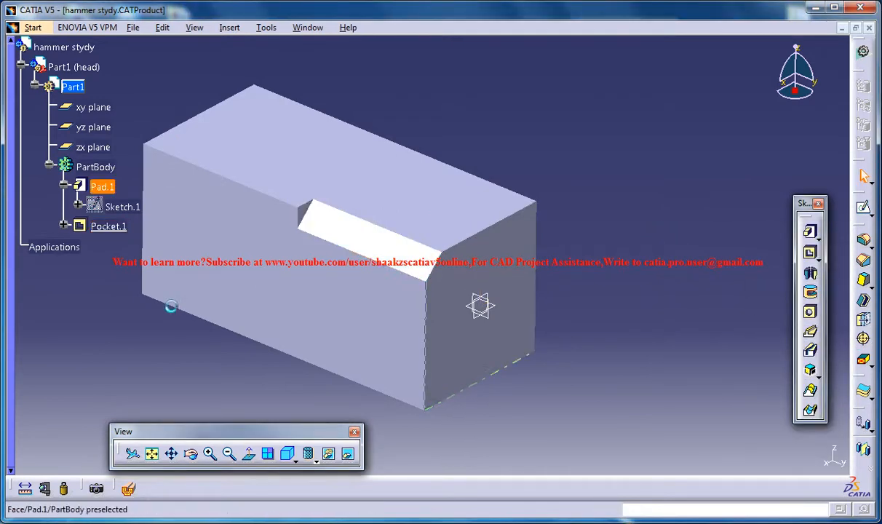
left_click(108, 226)
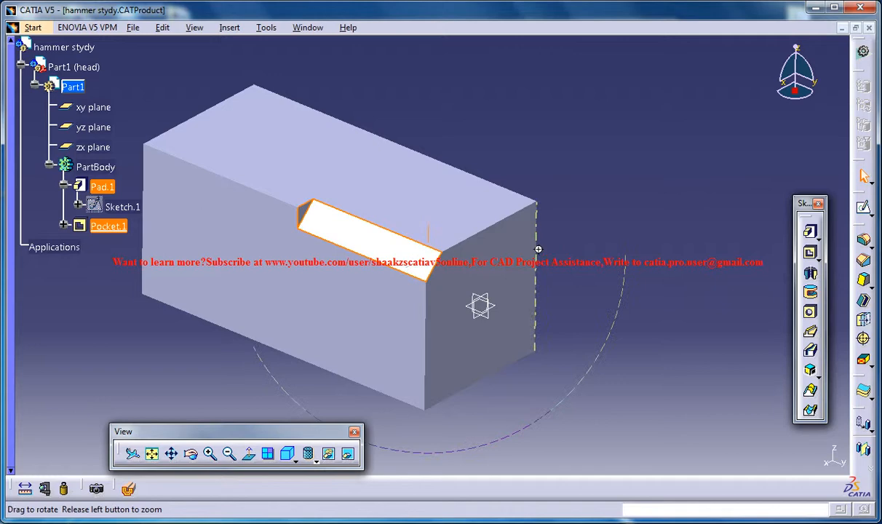
left_click(231, 26)
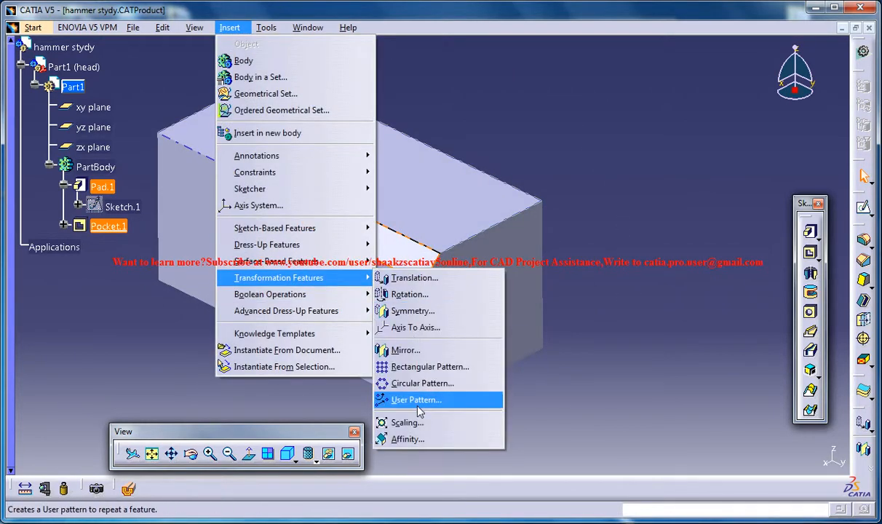
Start a circular pattern of the groove, then cancel it to sketch an axis first.
left_click(415, 399)
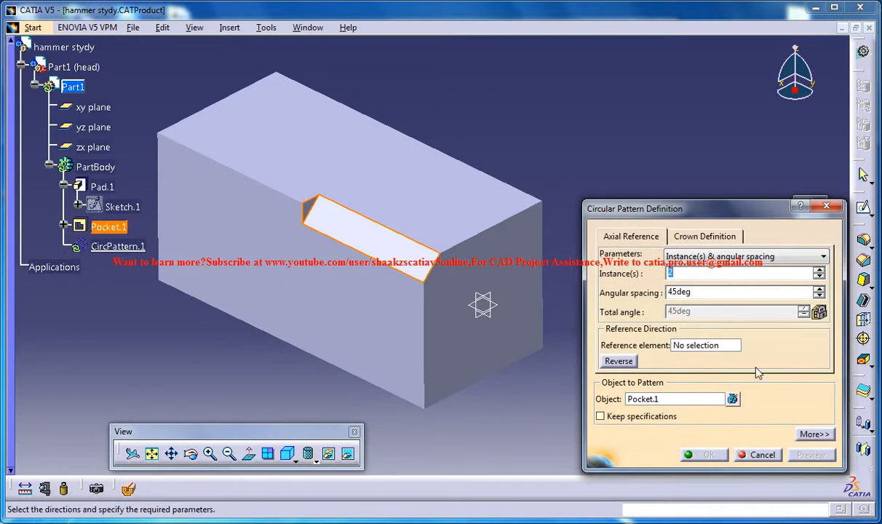
left_click(763, 454)
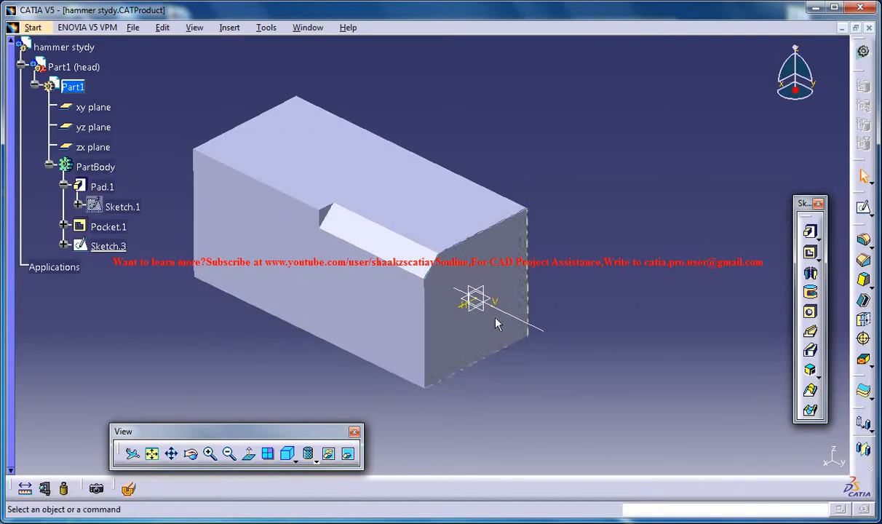
mouse_move(422, 271)
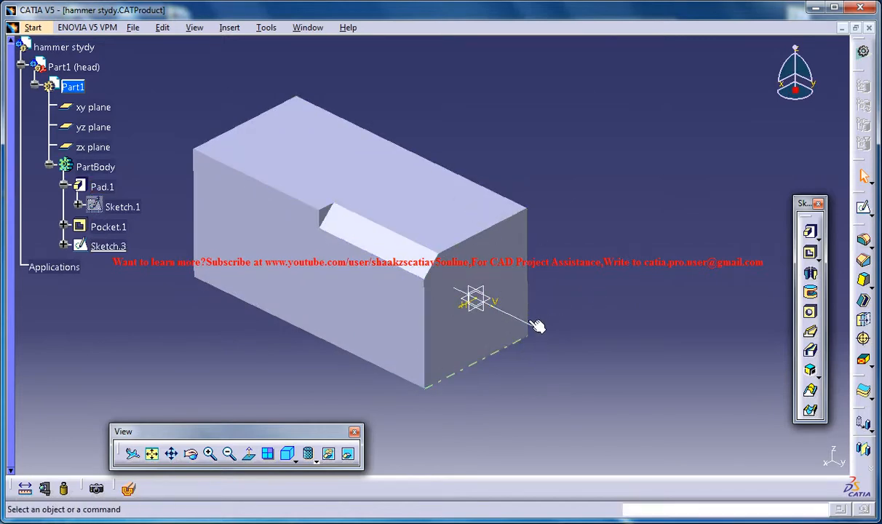
mouse_move(503, 399)
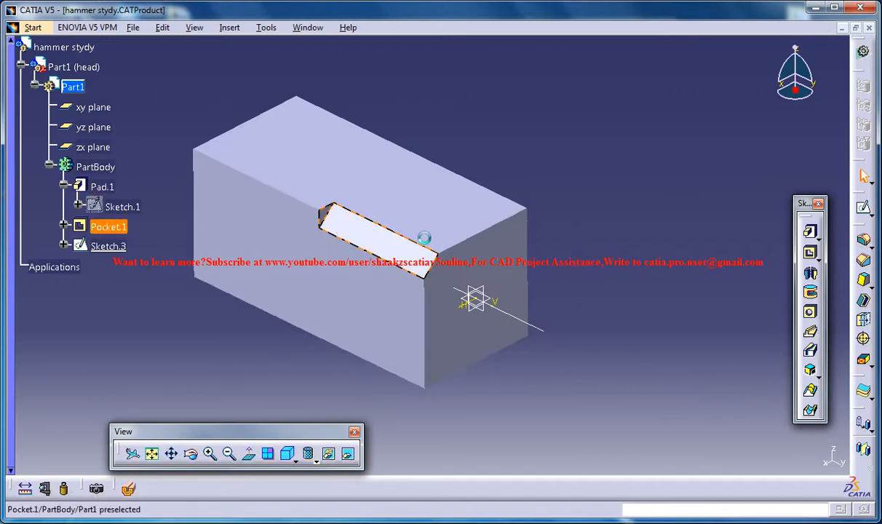
Circular-pattern Pocket.1 as a complete crown around the Sketch.3 axis.
left_click(379, 233)
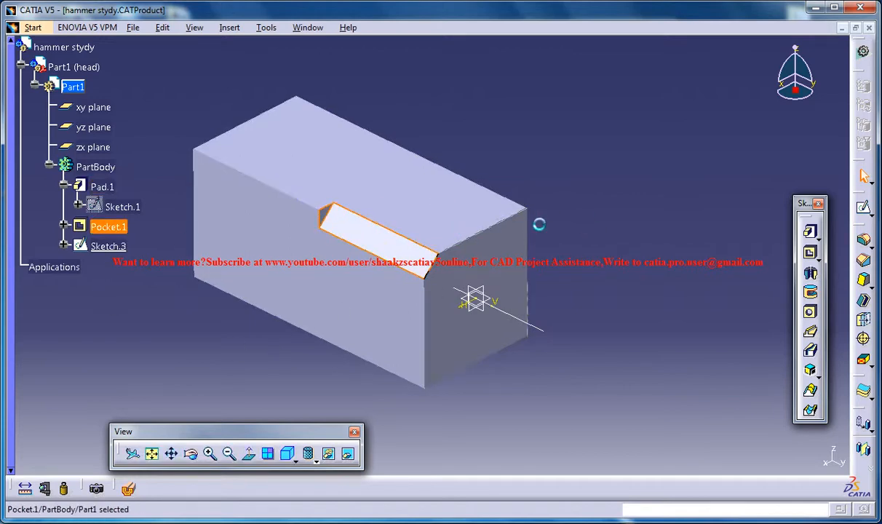
left_click(230, 27)
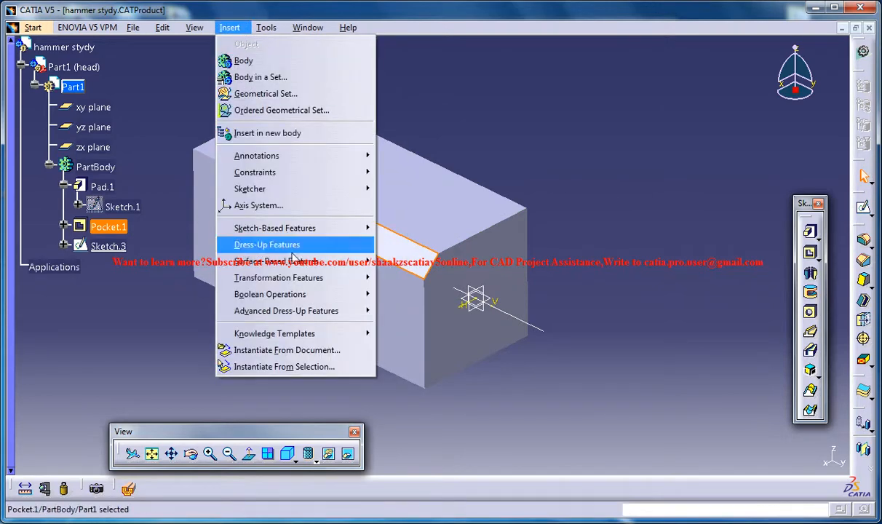
mouse_move(279, 277)
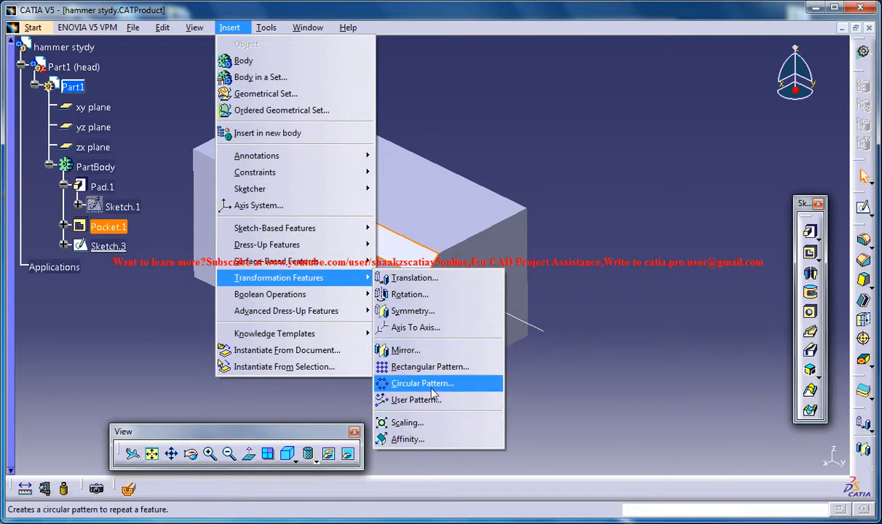
left_click(422, 383)
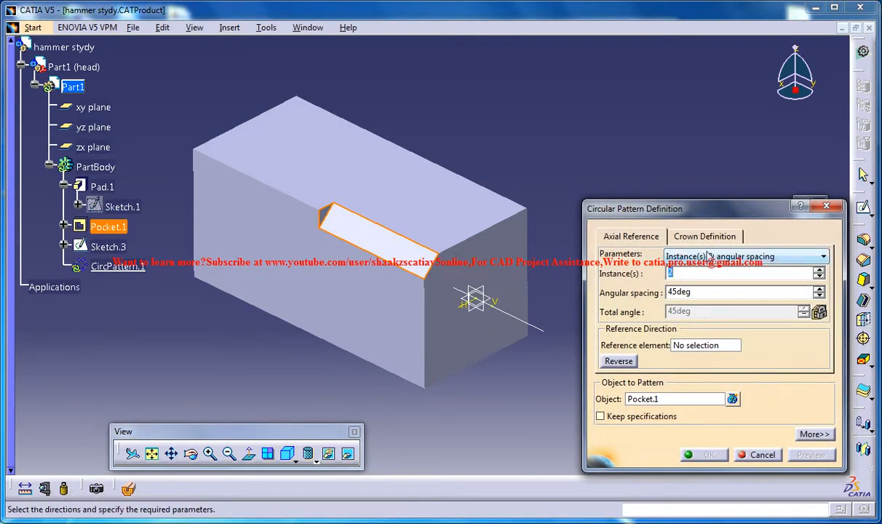
left_click(745, 256)
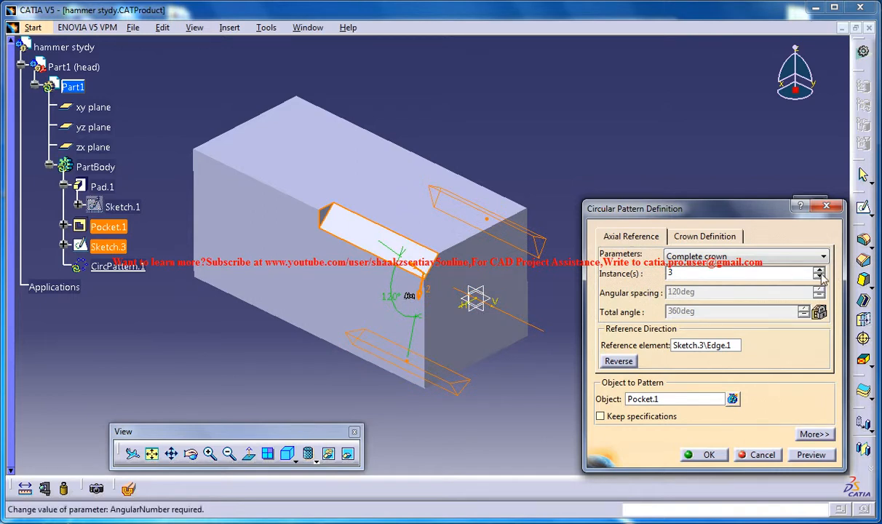
left_click(819, 269)
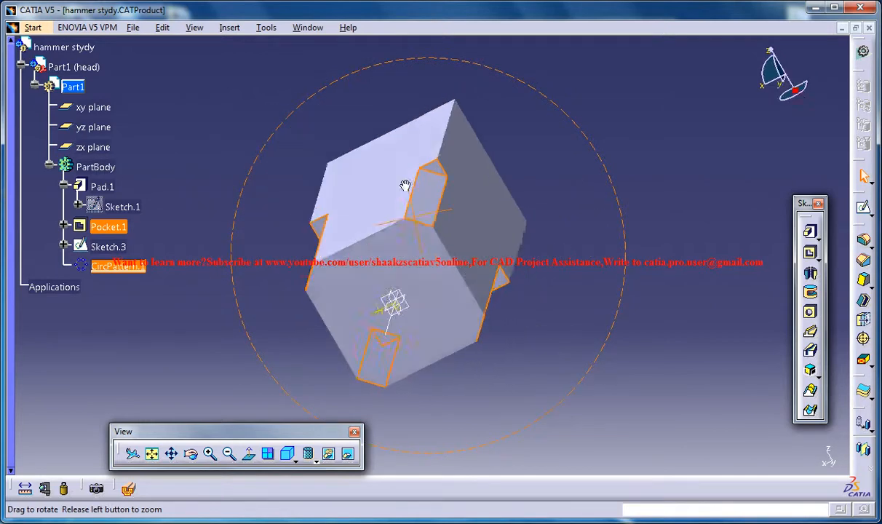
left_click_drag(405, 186, 457, 302)
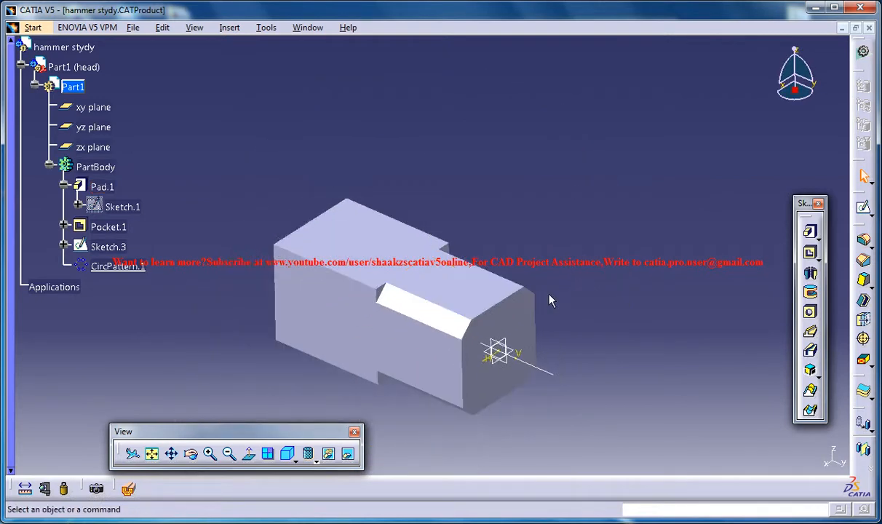
Bring up the context menu for Sketch.3 to hide the axis sketch.
left_click_drag(551, 300, 556, 314)
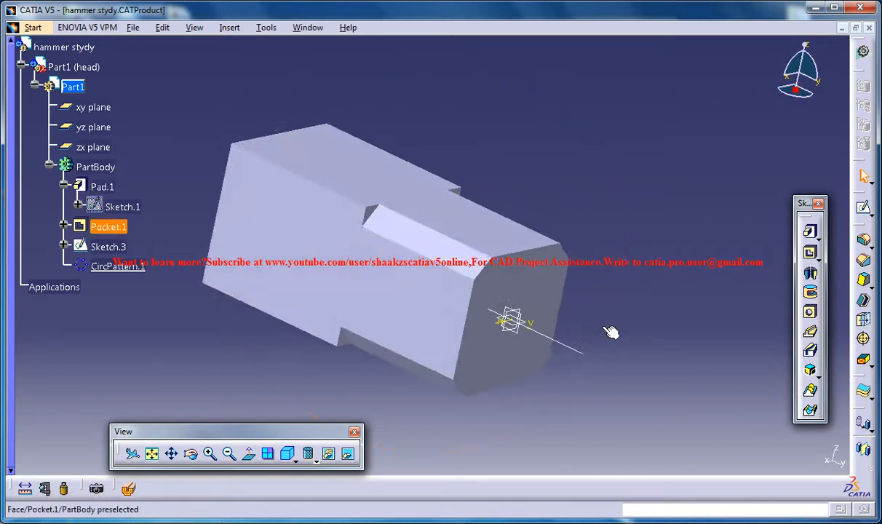
right_click(108, 248)
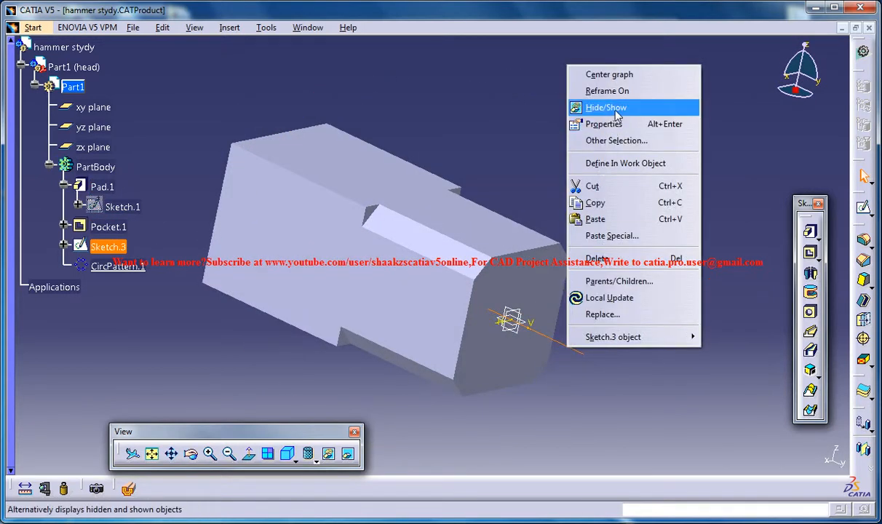